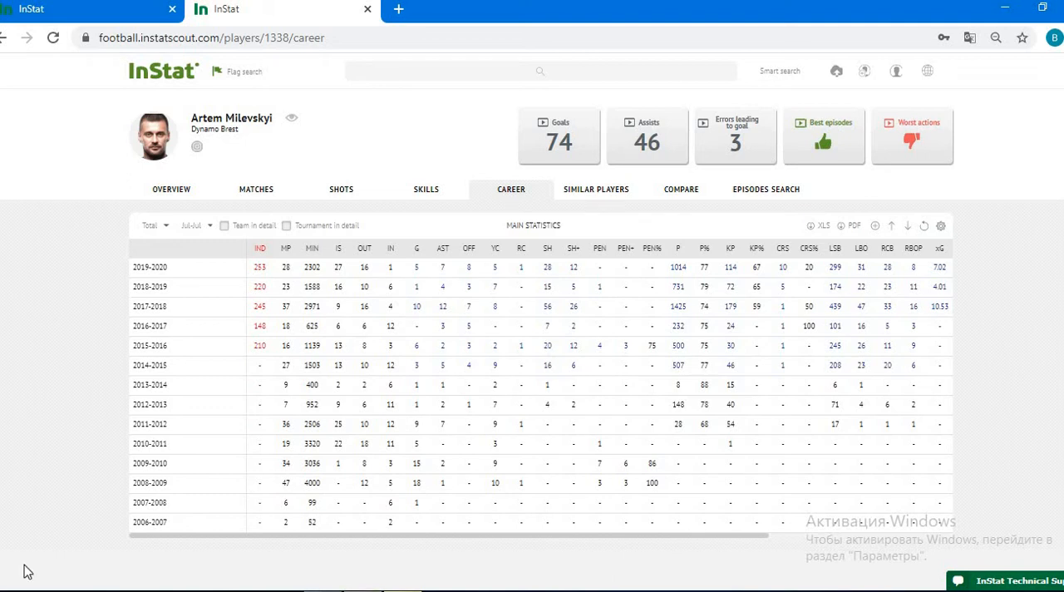
mouse_move(596, 194)
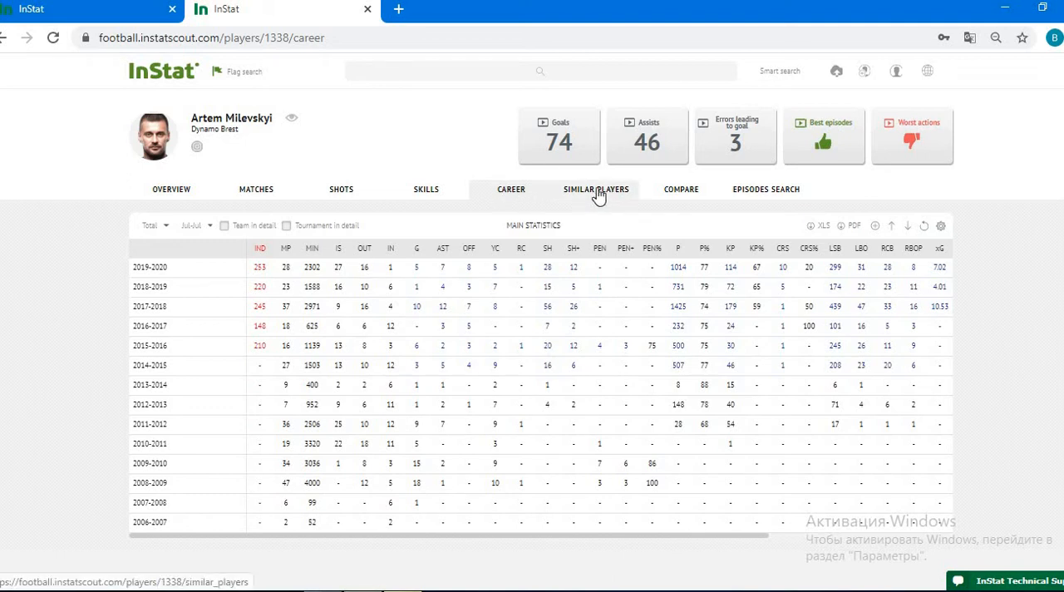
mouse_move(690, 198)
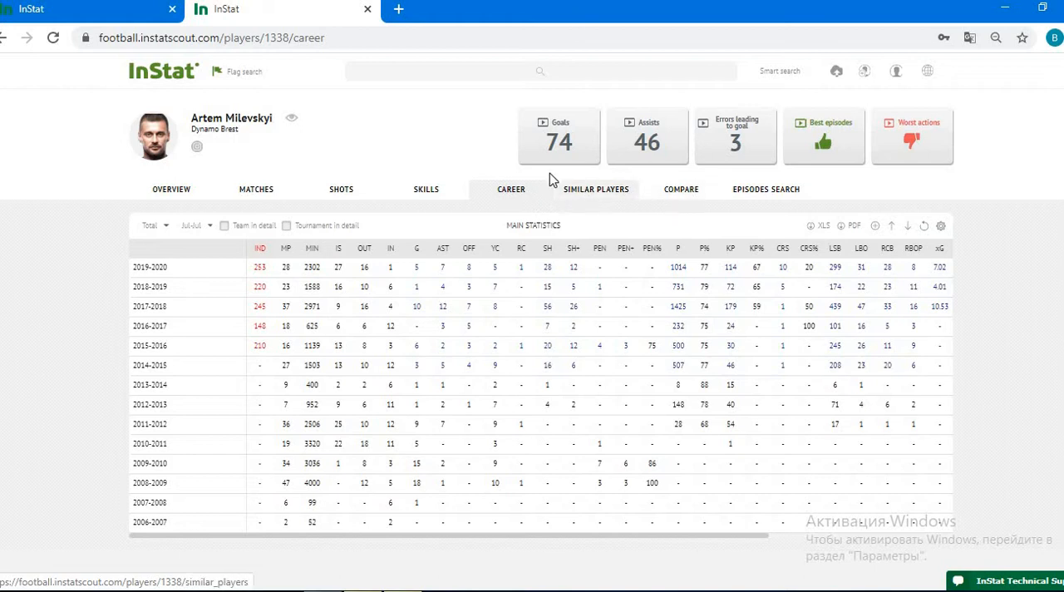
mouse_move(511, 194)
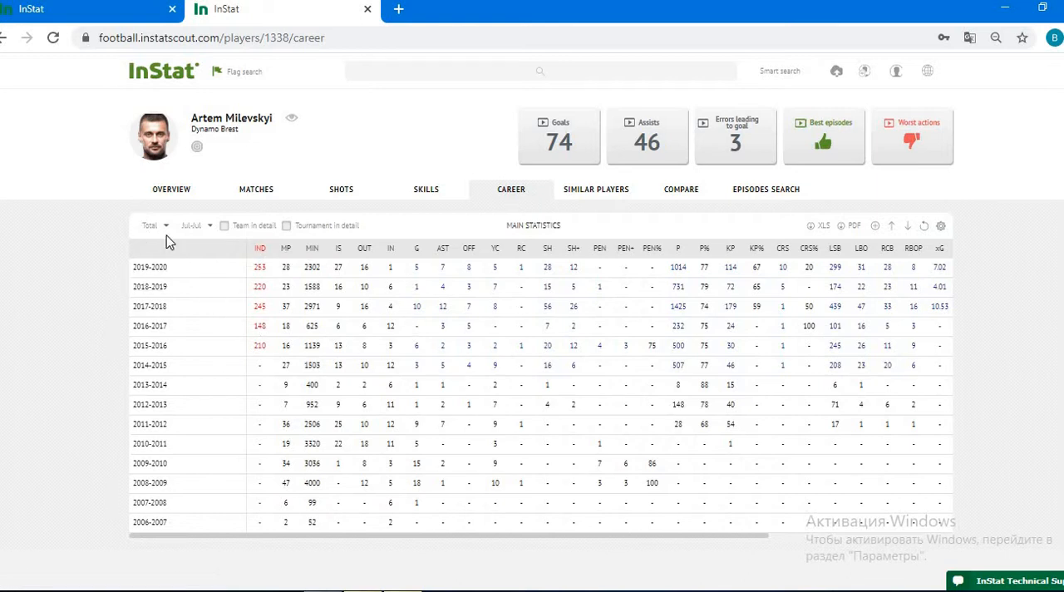
mouse_move(311, 248)
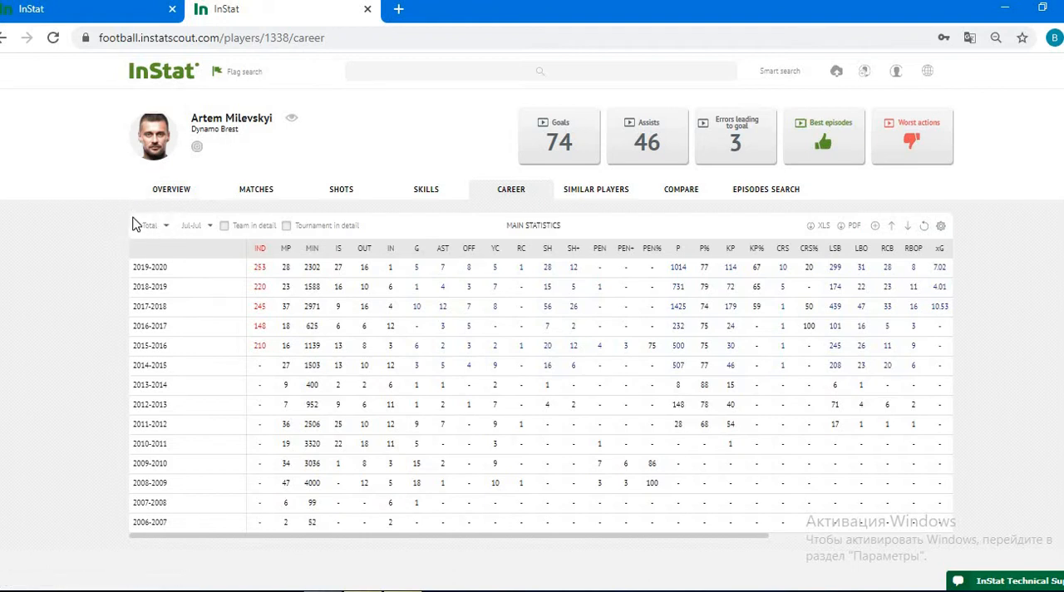
- Switch Artem Milevskyi's career table from Total to Average per match
left_click(162, 225)
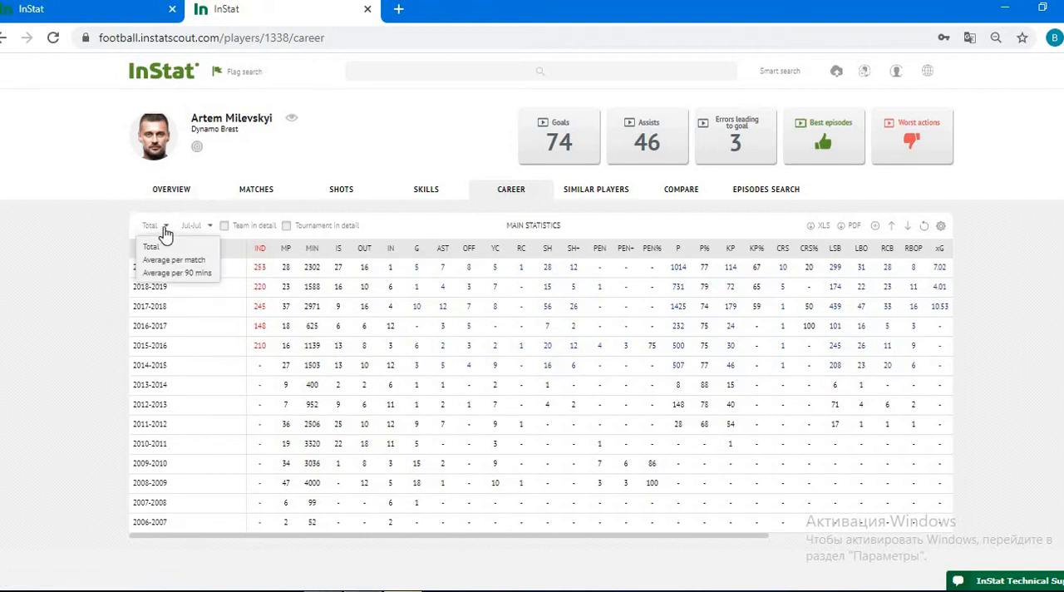
mouse_move(170, 264)
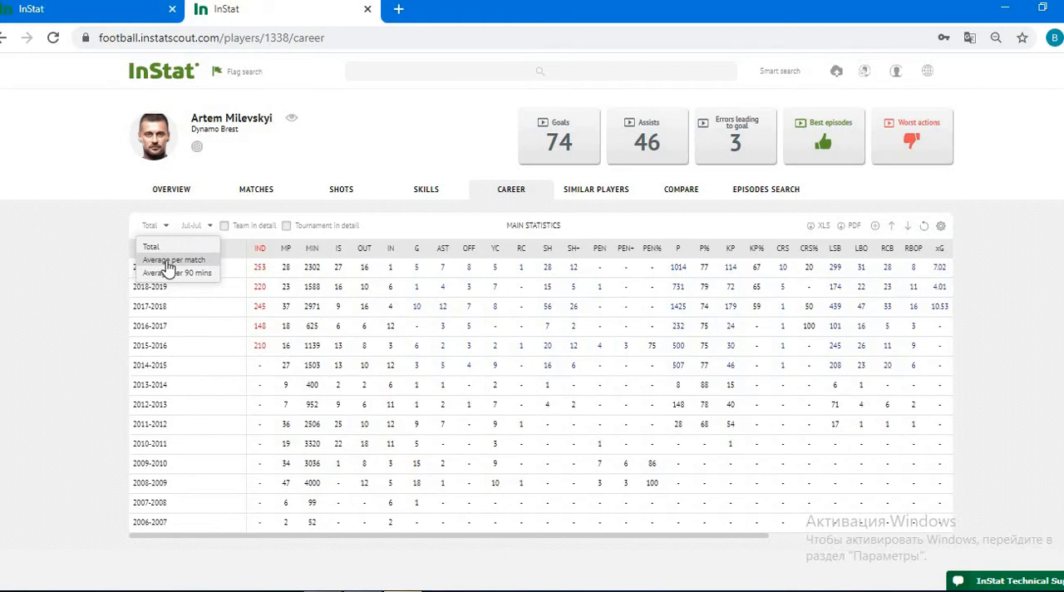
mouse_move(184, 275)
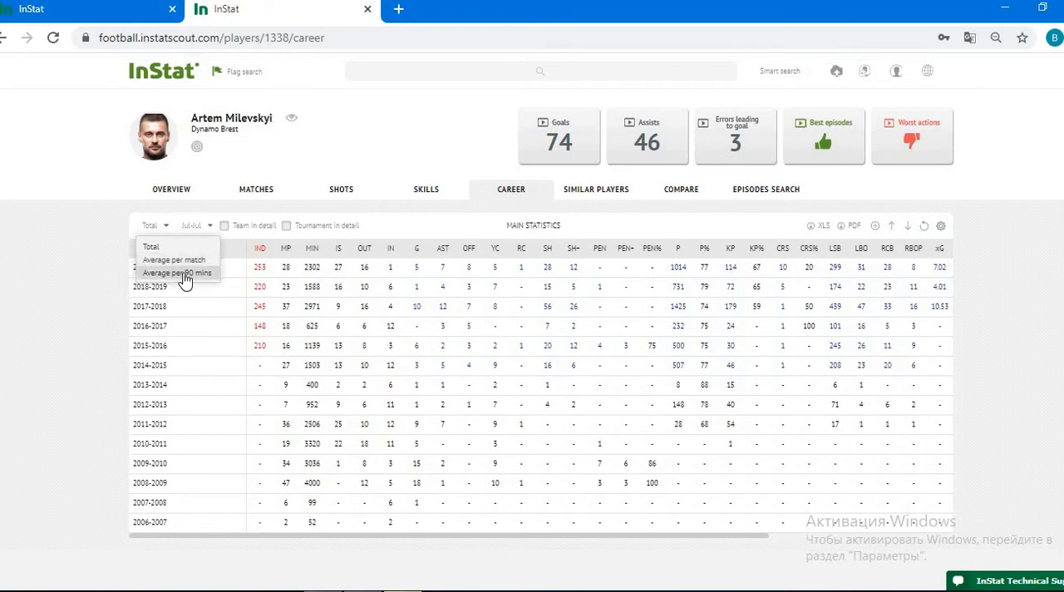
left_click(174, 259)
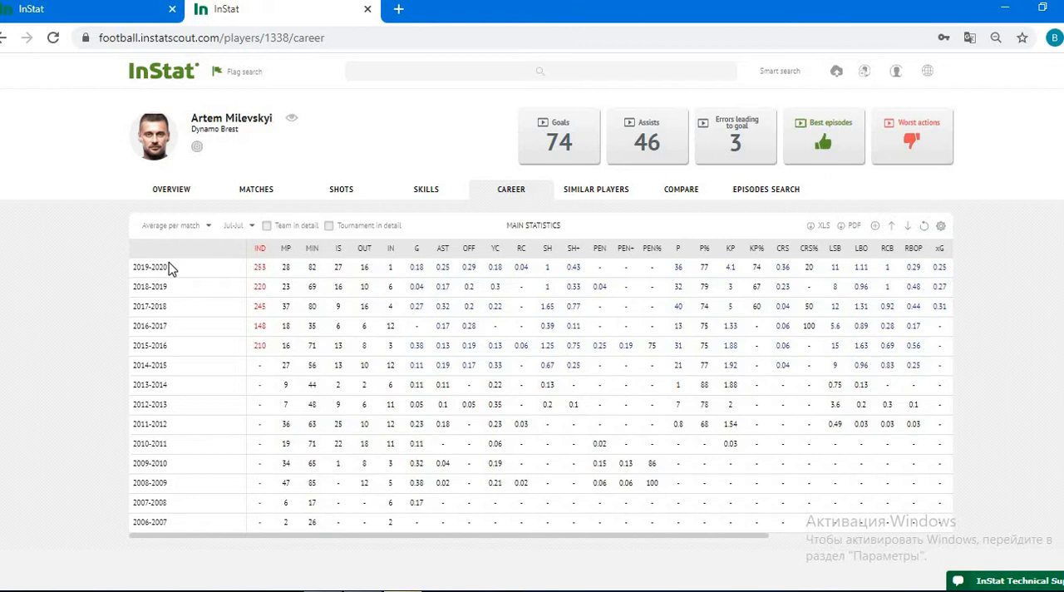
mouse_move(312, 248)
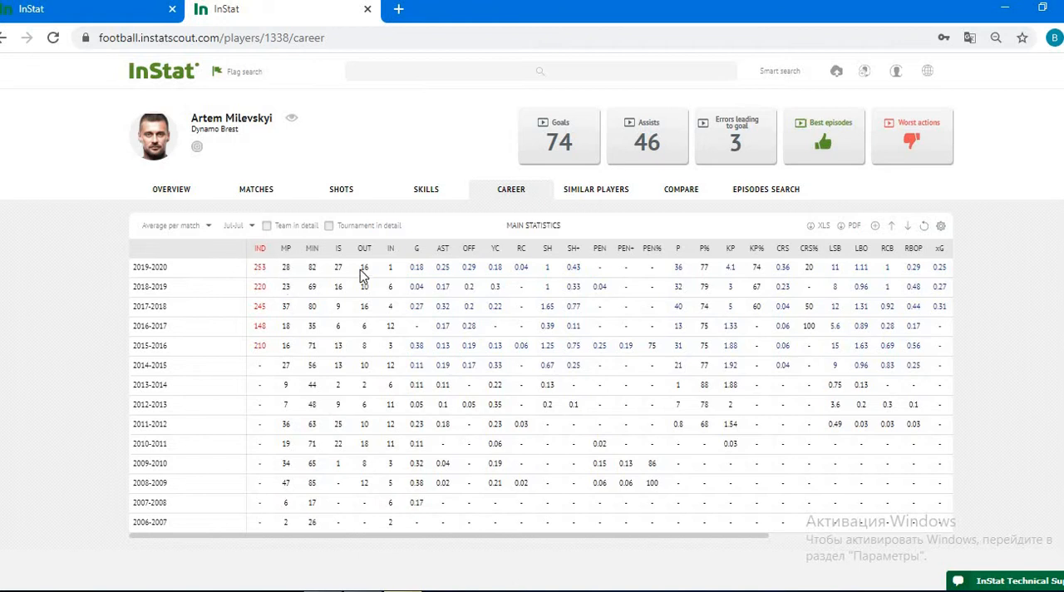
mouse_move(207, 267)
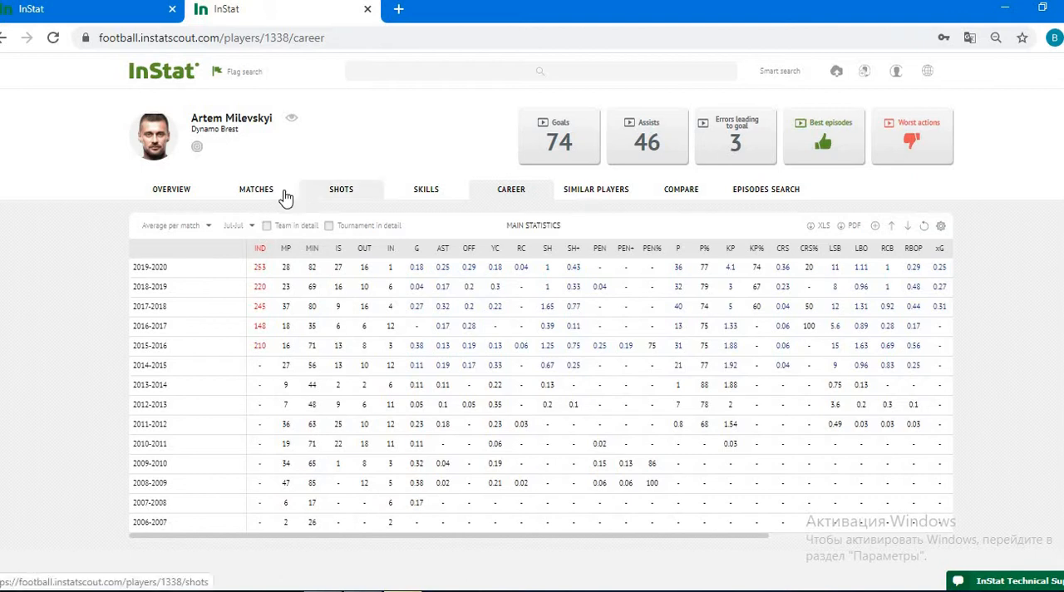
mouse_move(268, 231)
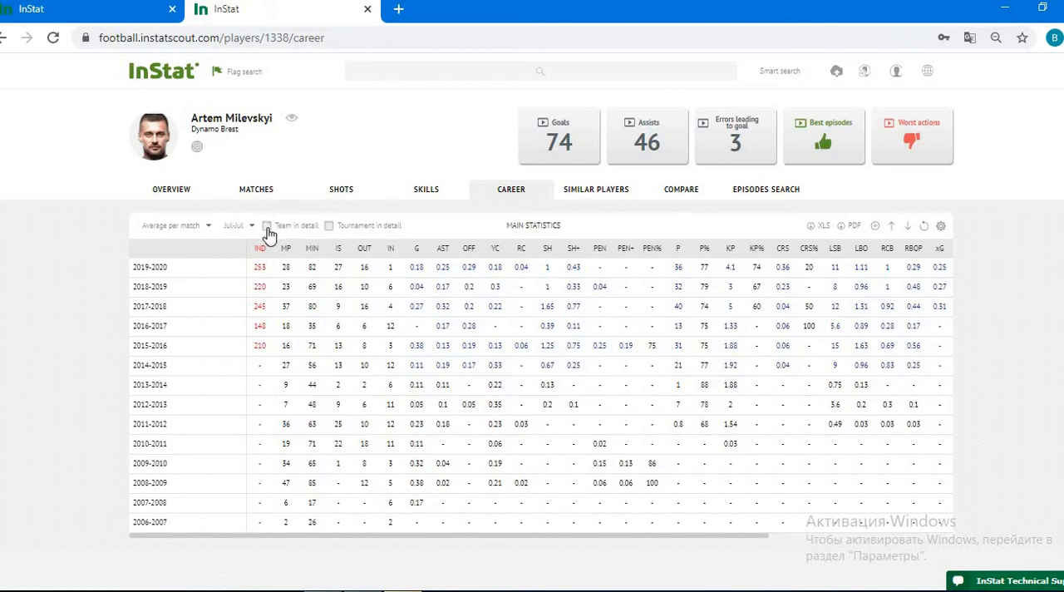
- Enable Team in detail and Tournament in detail in the career table
left_click(268, 225)
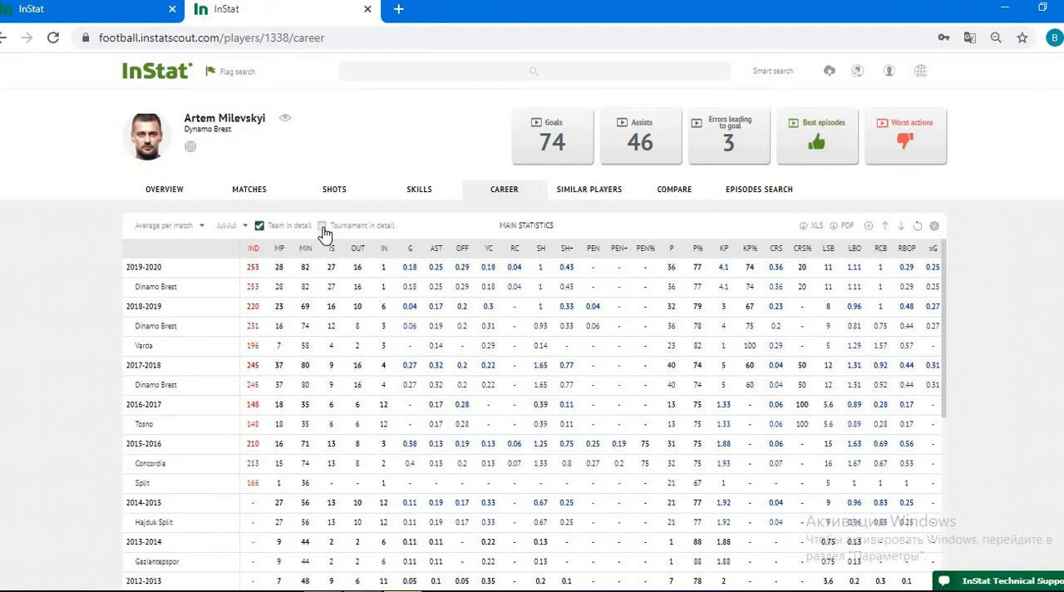
left_click(323, 225)
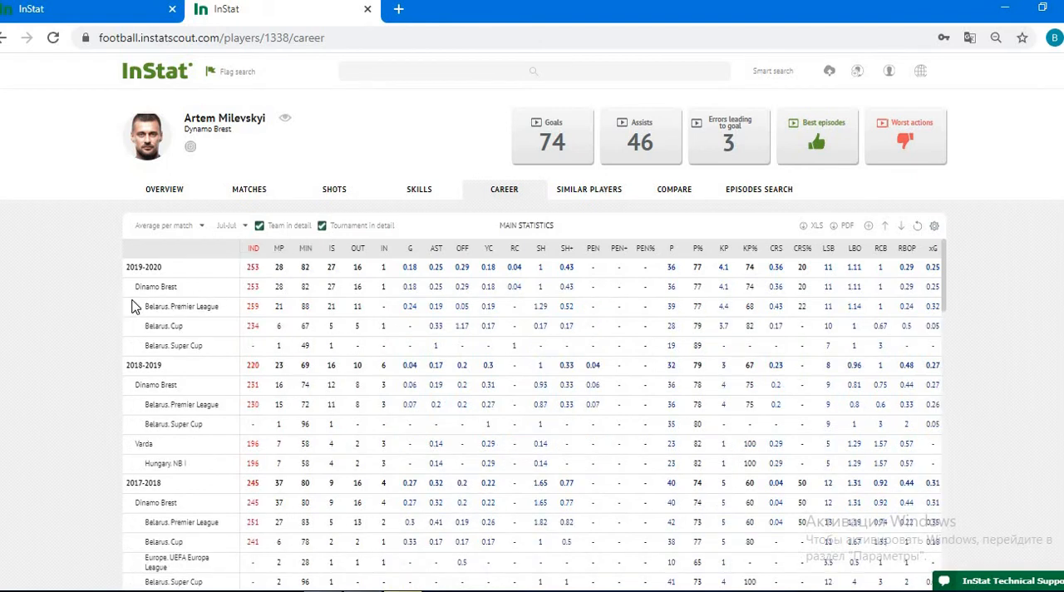
mouse_move(304, 251)
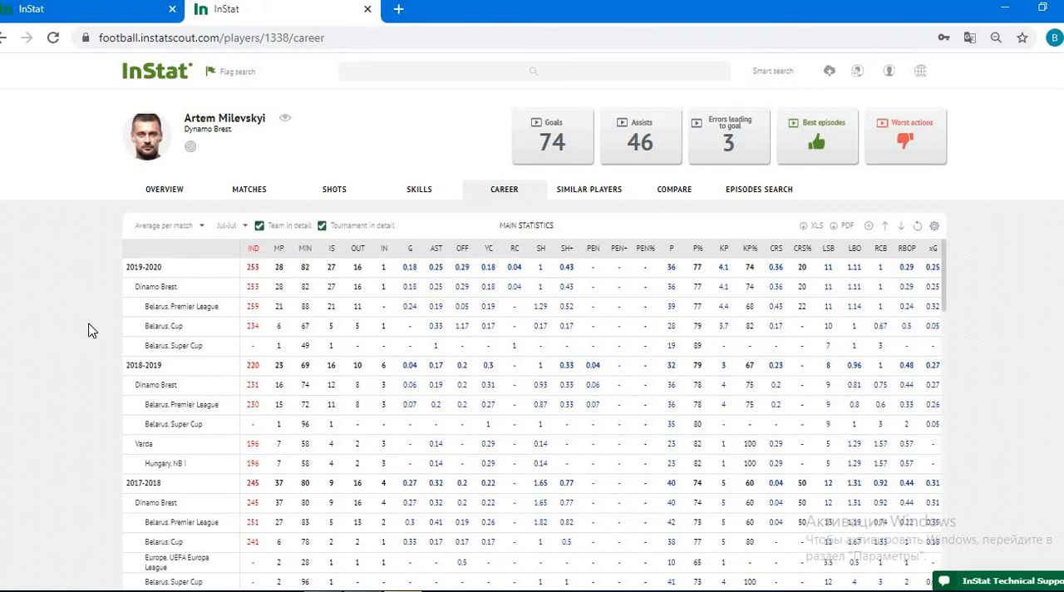
mouse_move(129, 315)
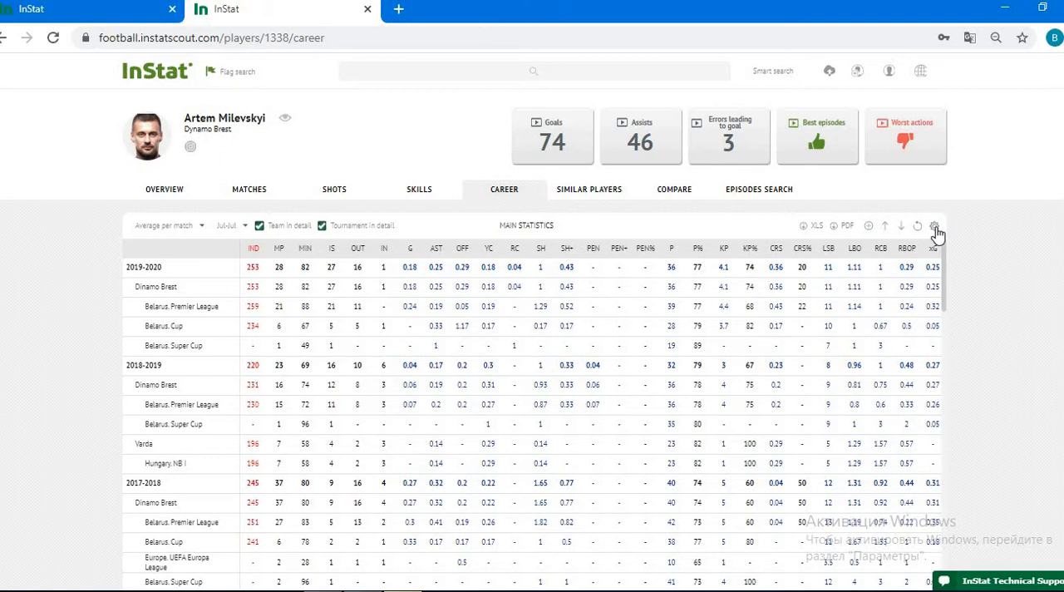
left_click(934, 225)
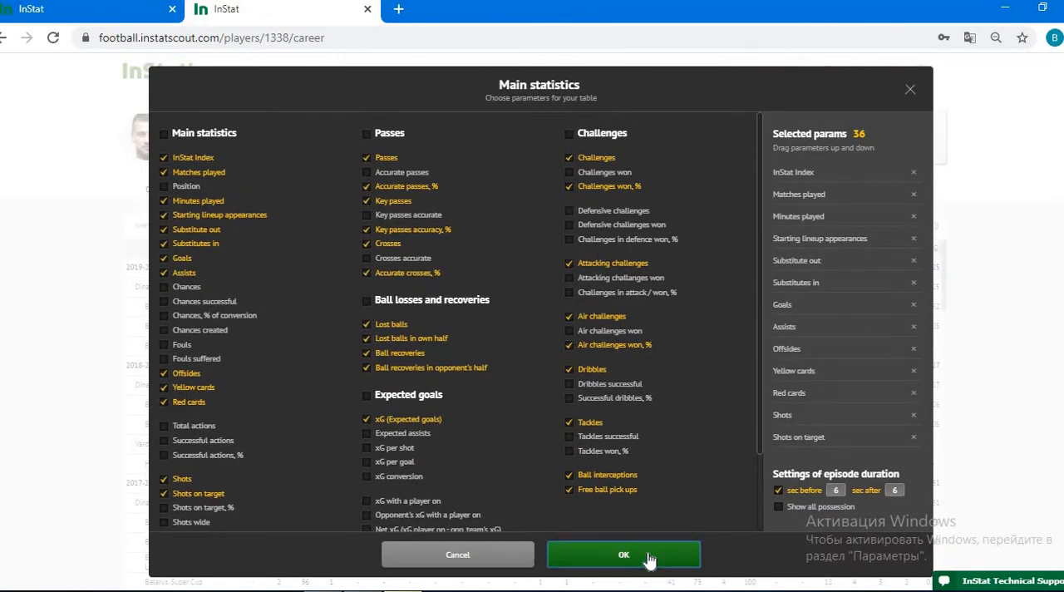
left_click(624, 555)
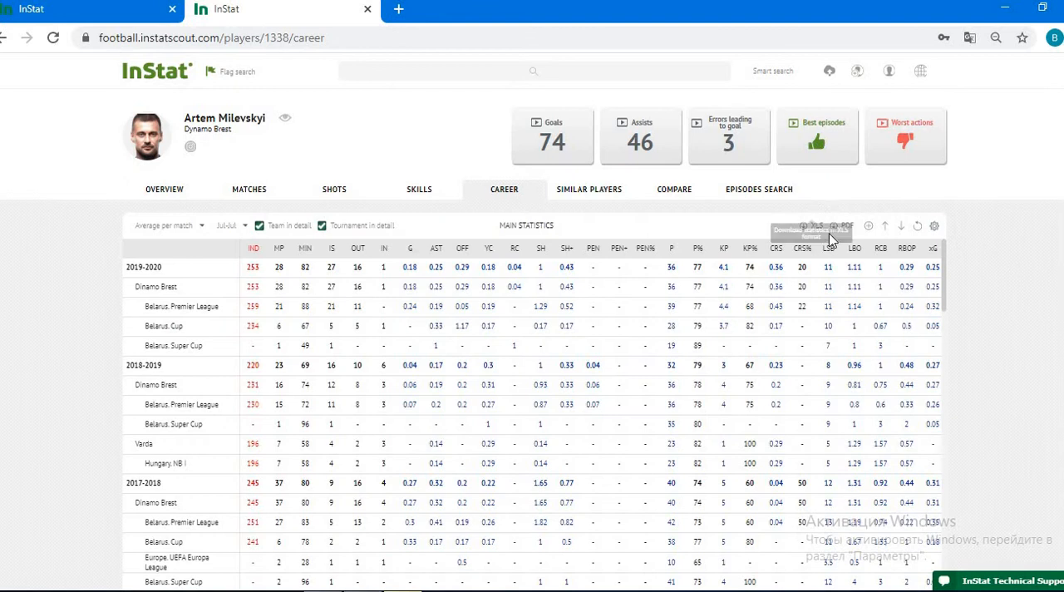
mouse_move(818, 229)
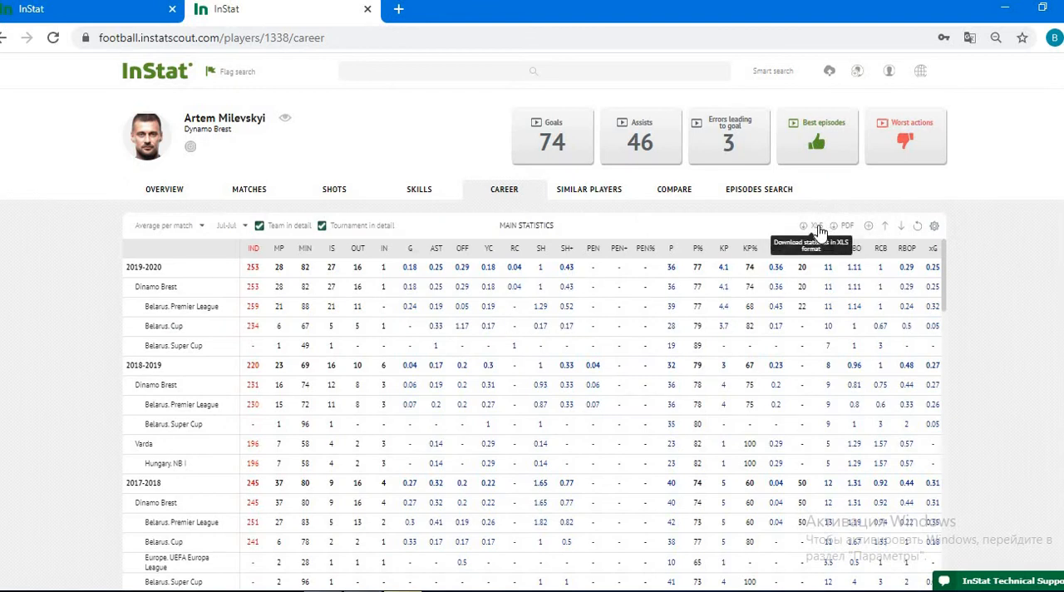
mouse_move(557, 248)
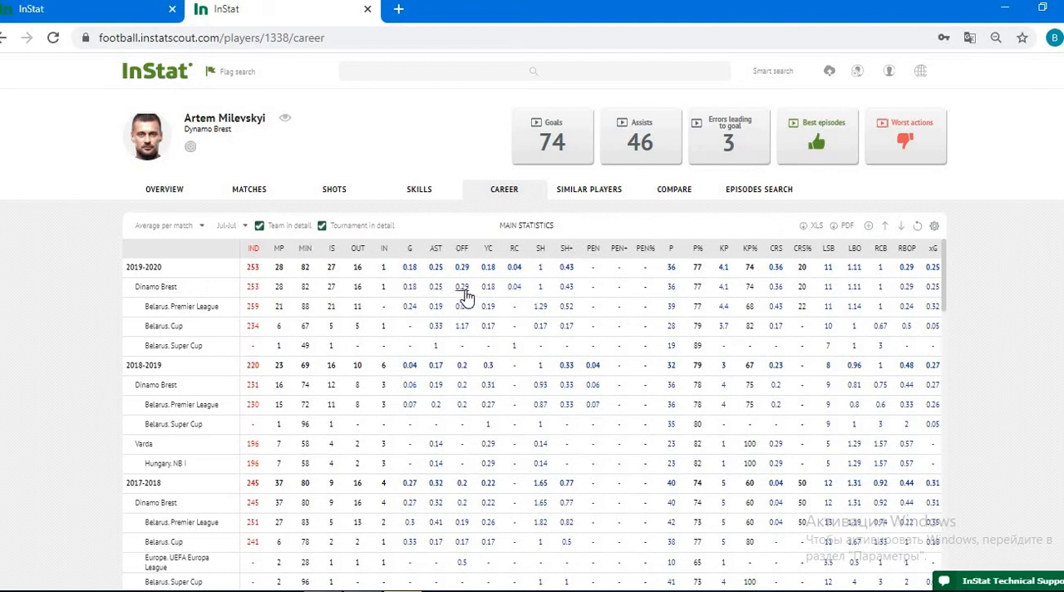
mouse_move(827, 115)
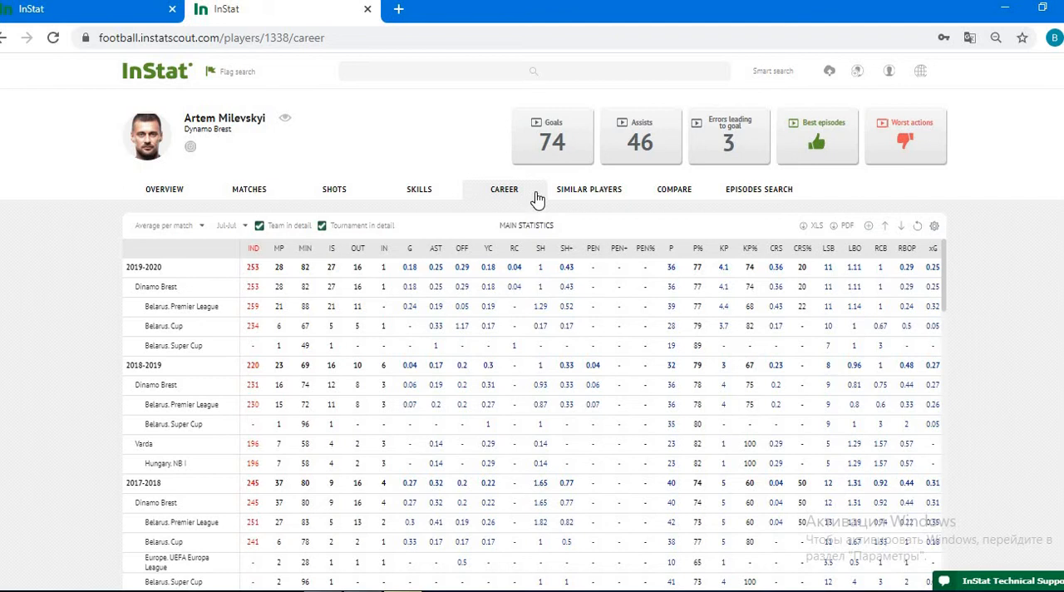
left_click(596, 189)
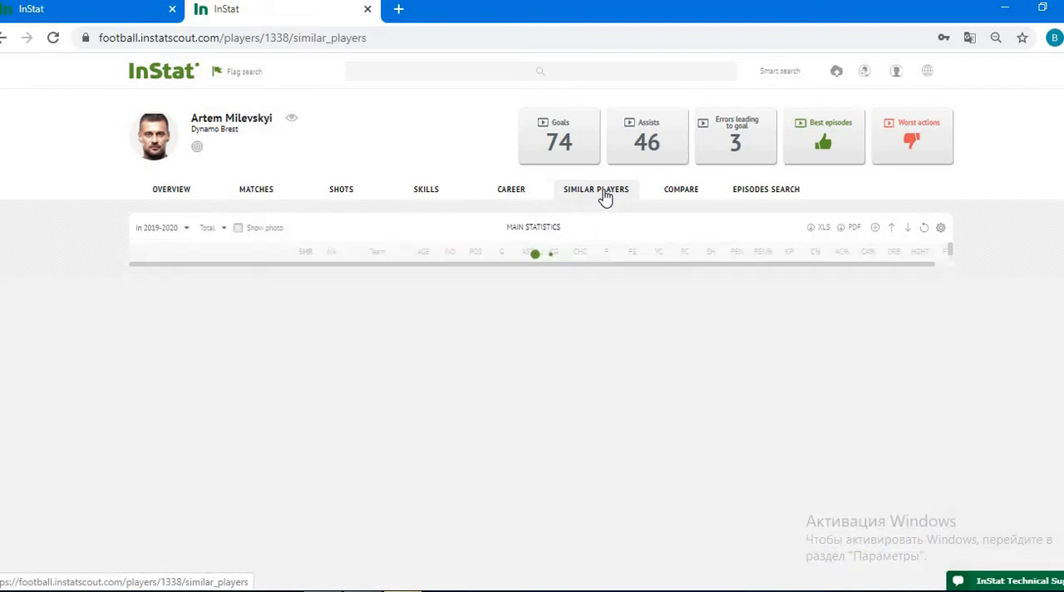
- Show the SIMILAR PLAYERS list for Artem Milevskyi's 2019-2020 season
left_click(596, 188)
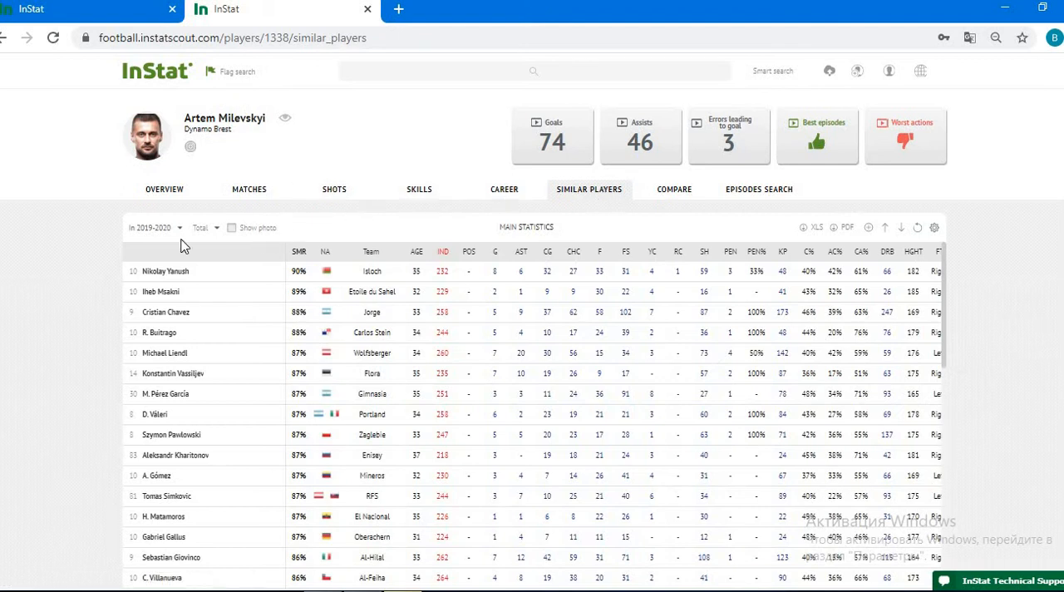
mouse_move(163, 434)
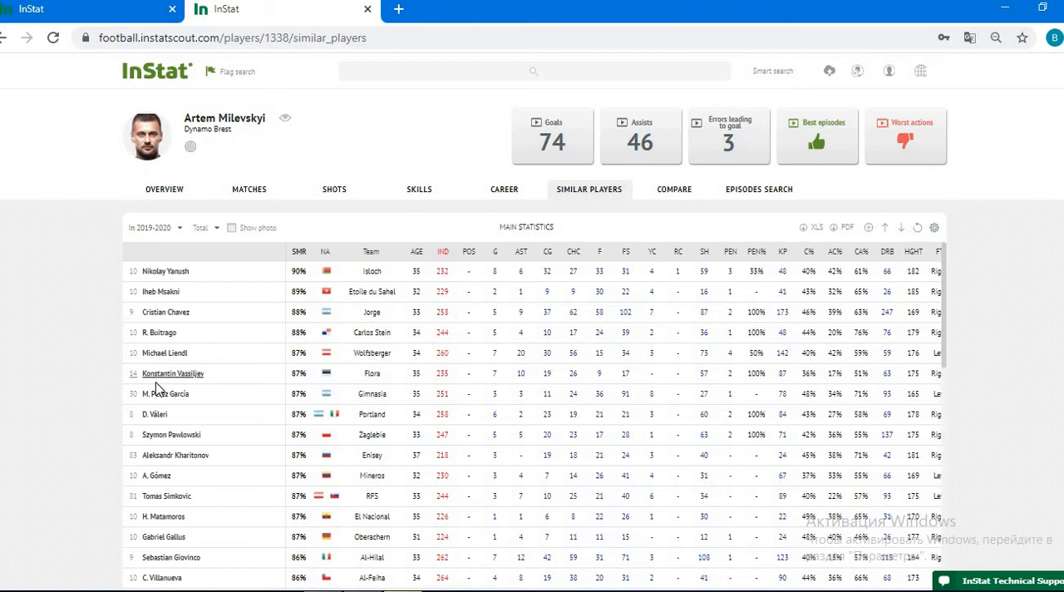
mouse_move(216, 269)
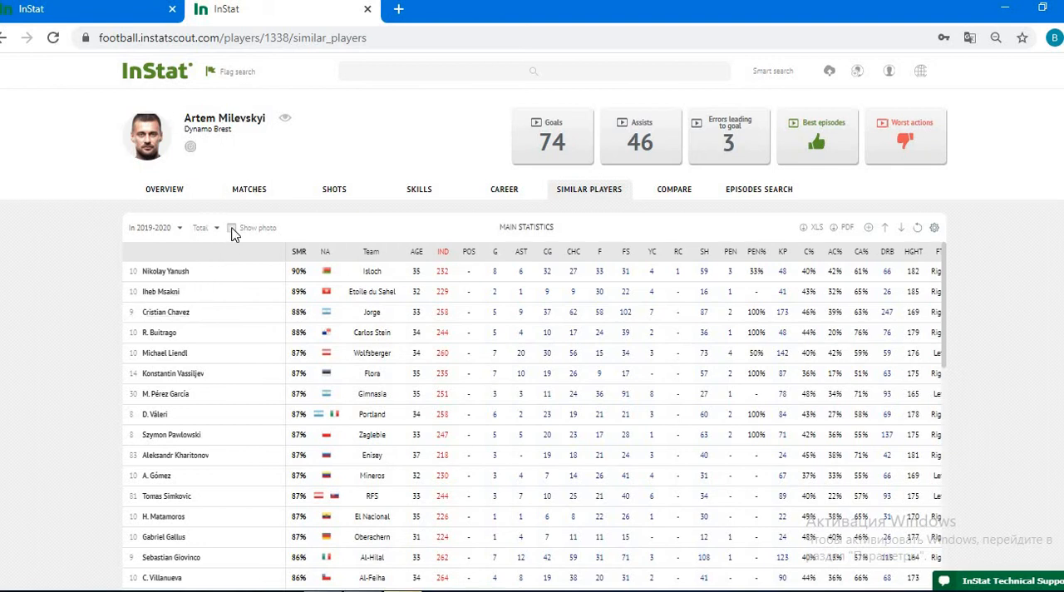
- Turn on player photos and switch statistics to Average per match
left_click(232, 227)
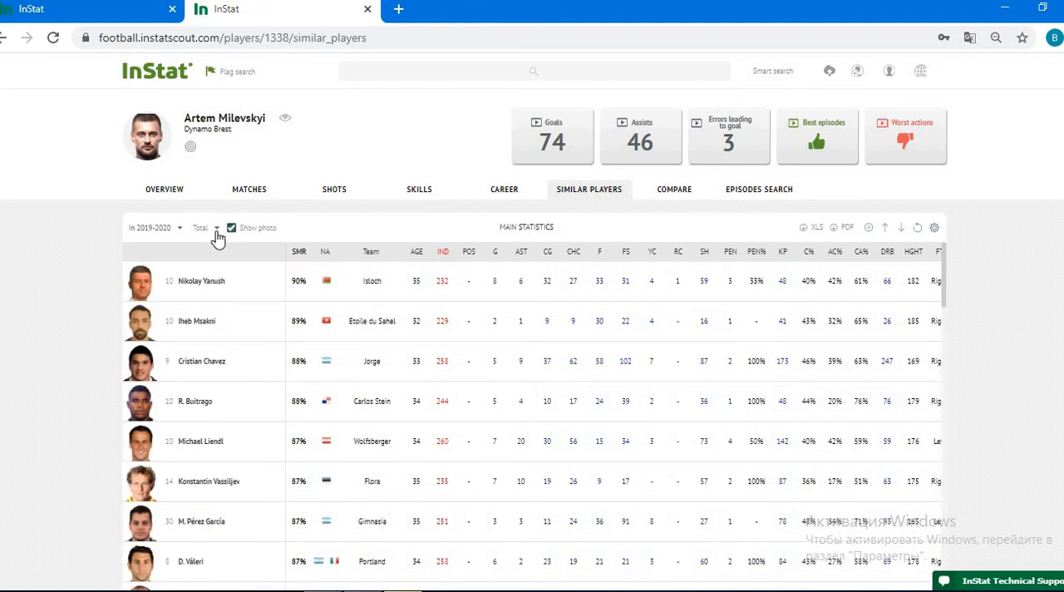
left_click(216, 231)
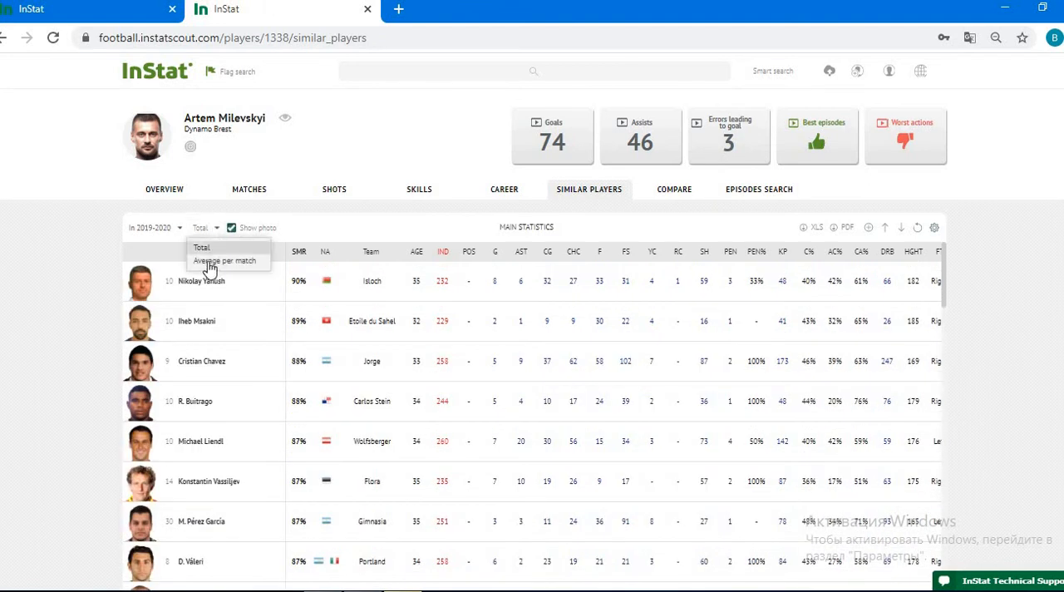
left_click(226, 260)
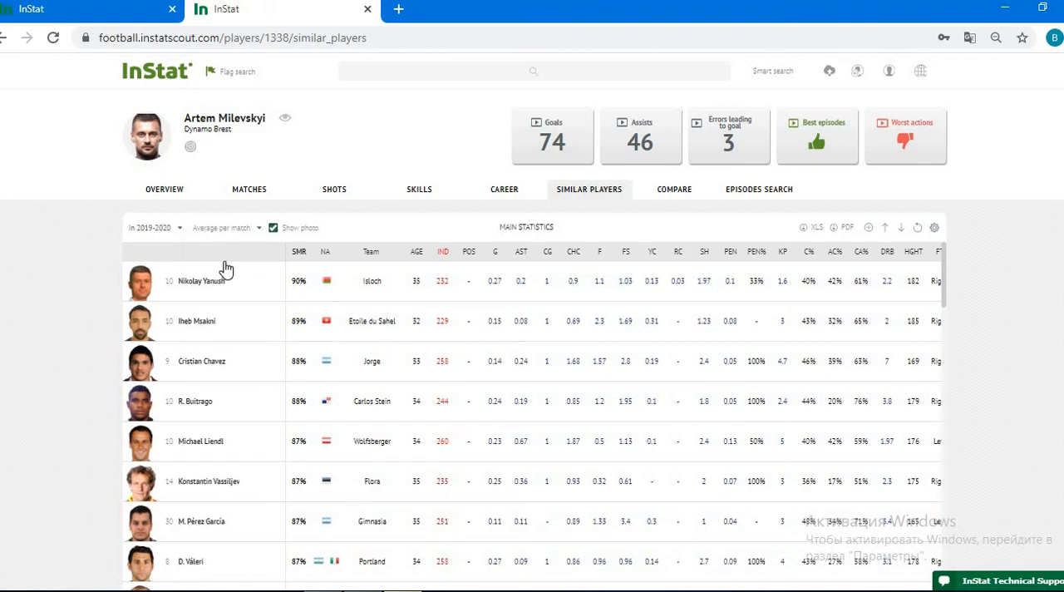
mouse_move(953, 233)
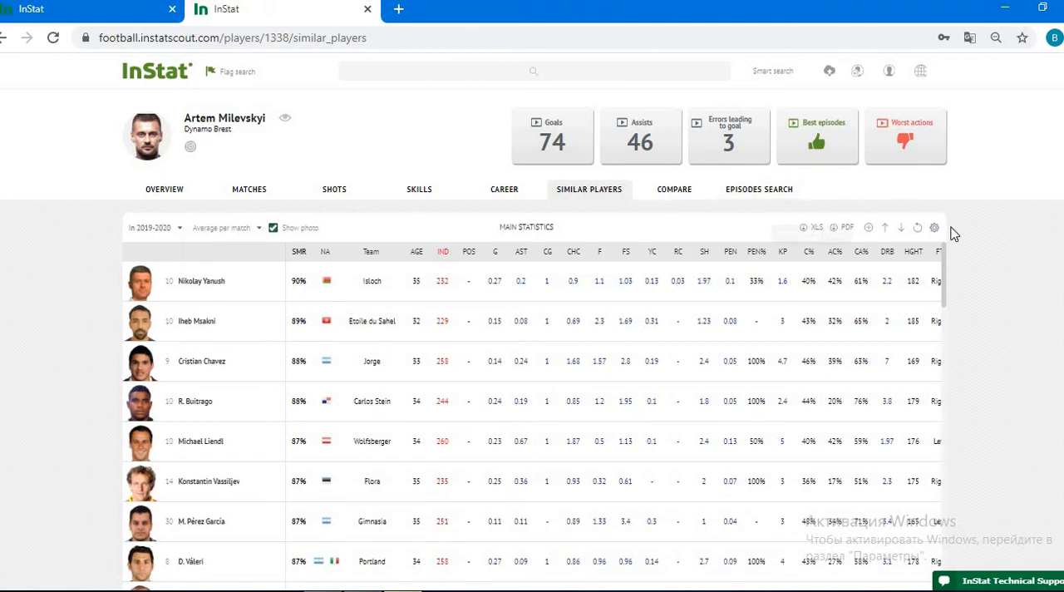
mouse_move(459, 184)
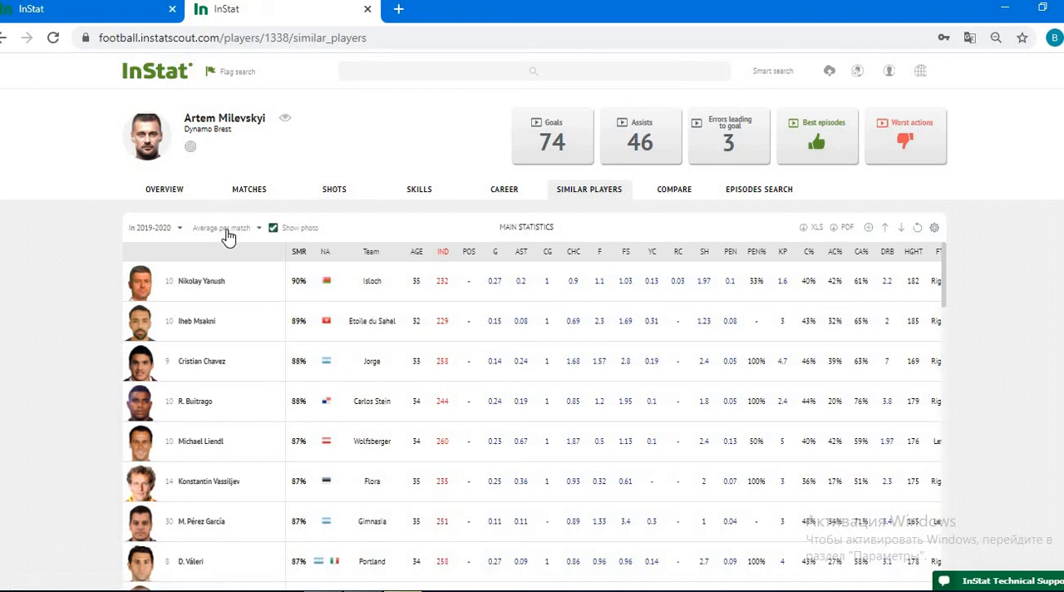
mouse_move(240, 291)
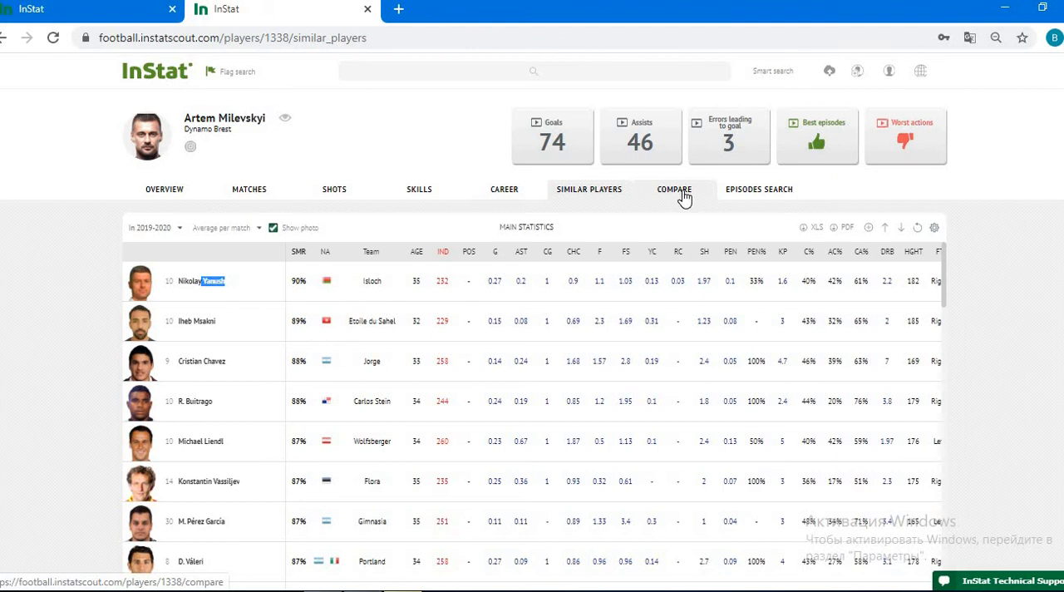
- Add Nikolay Yanush to the comparison via a 'Yanush' search
left_click(674, 189)
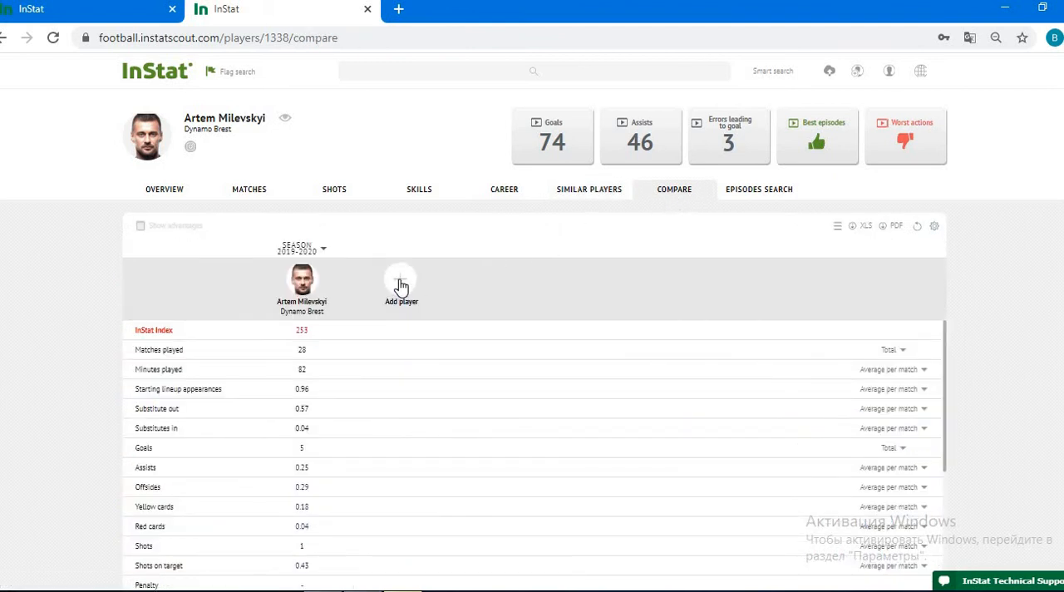
left_click(400, 280)
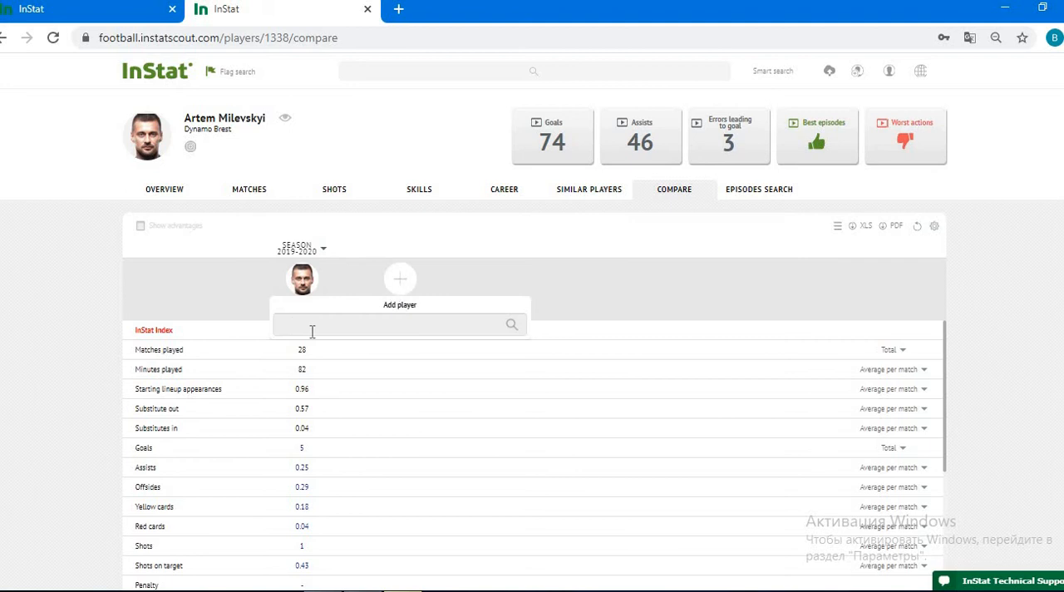
type("Yanush")
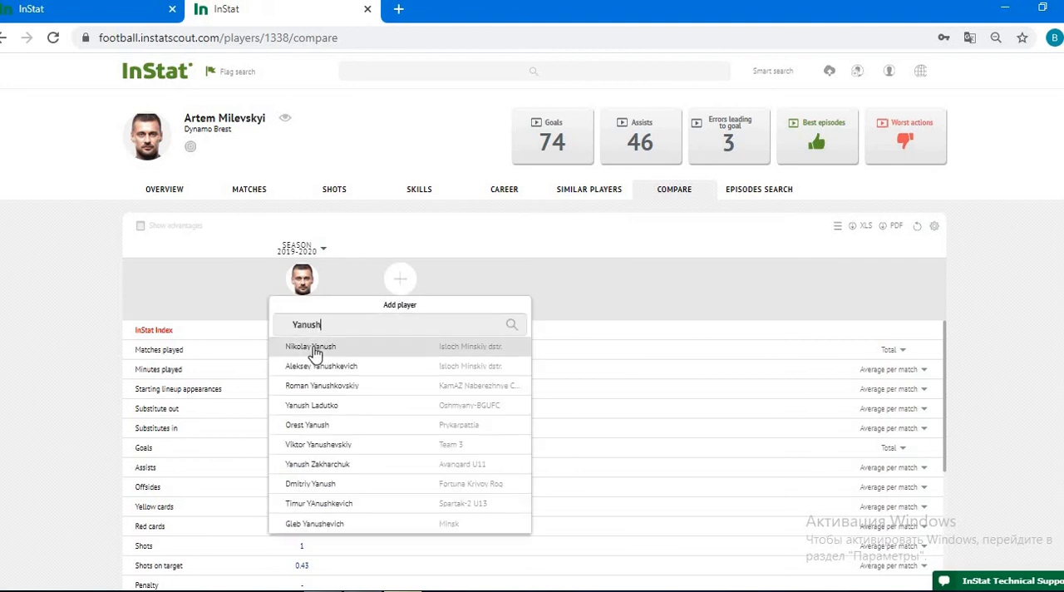
left_click(310, 346)
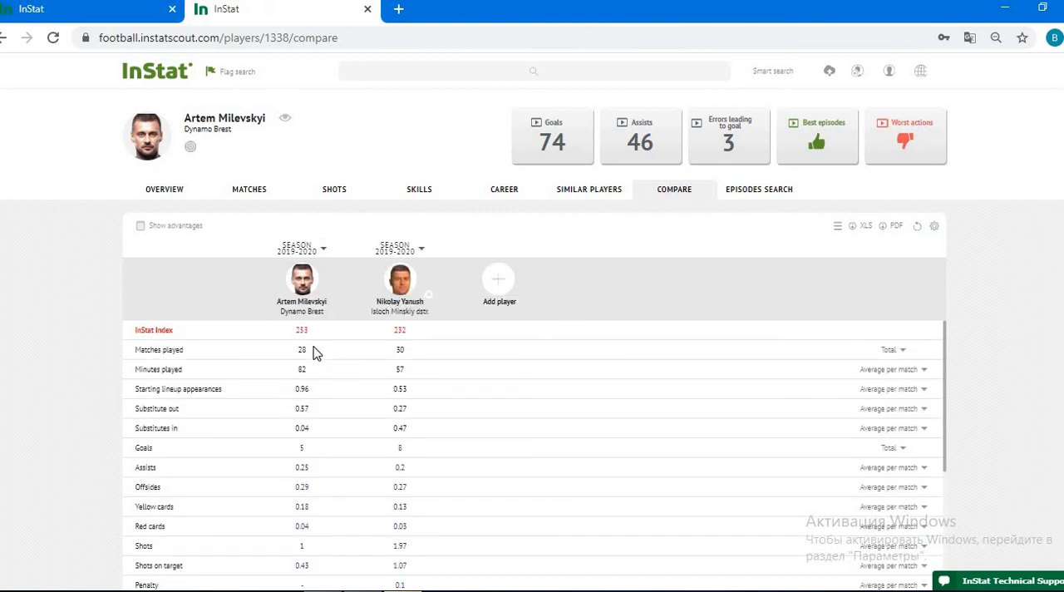
mouse_move(912, 364)
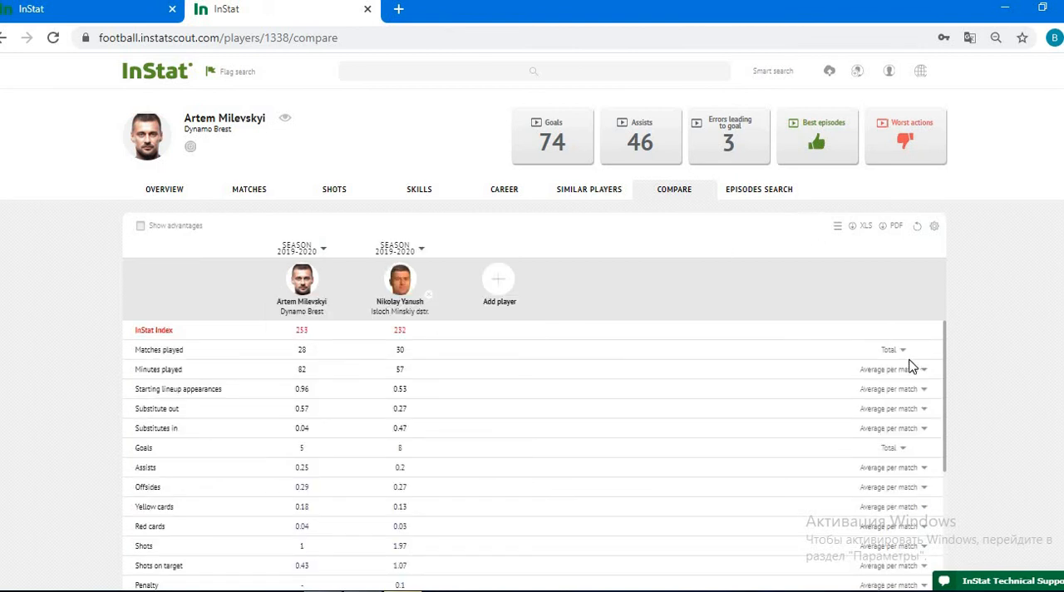
- Enable Show advantages and scroll down through the starred comparison rows
left_click(922, 369)
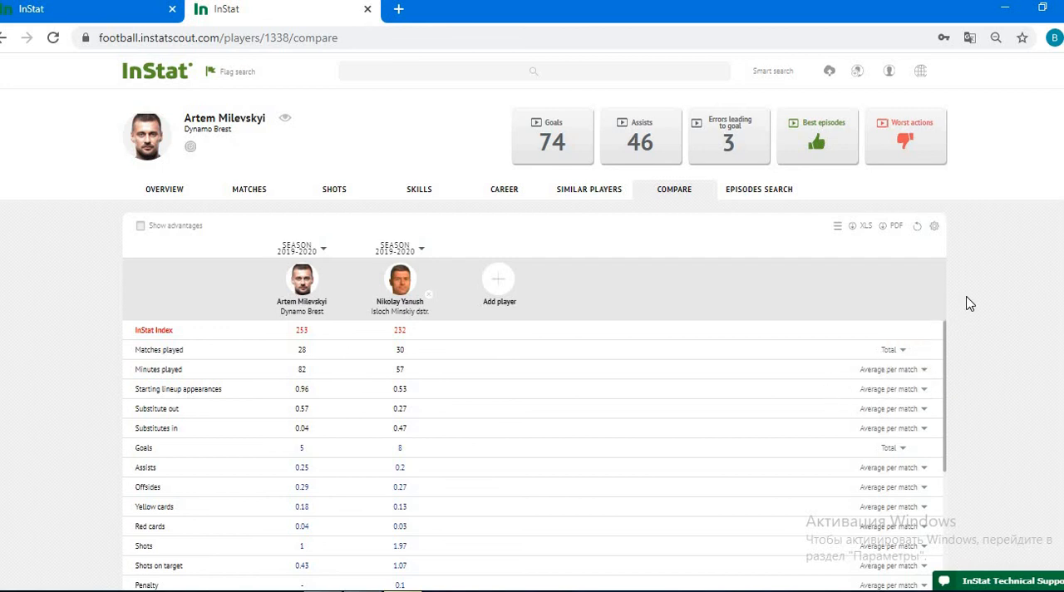
mouse_move(138, 230)
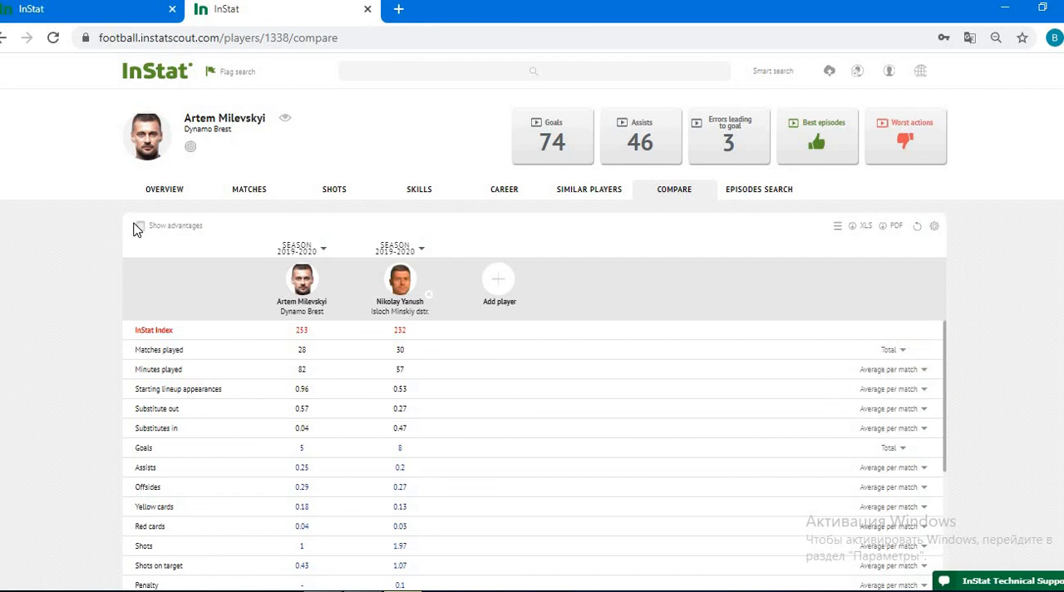
left_click(138, 226)
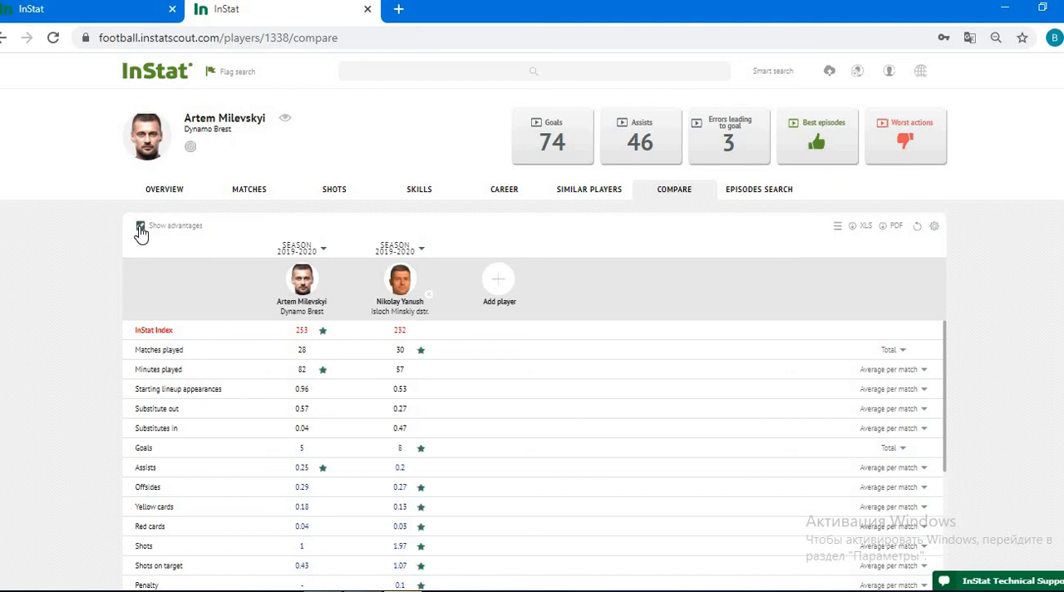
left_click(140, 226)
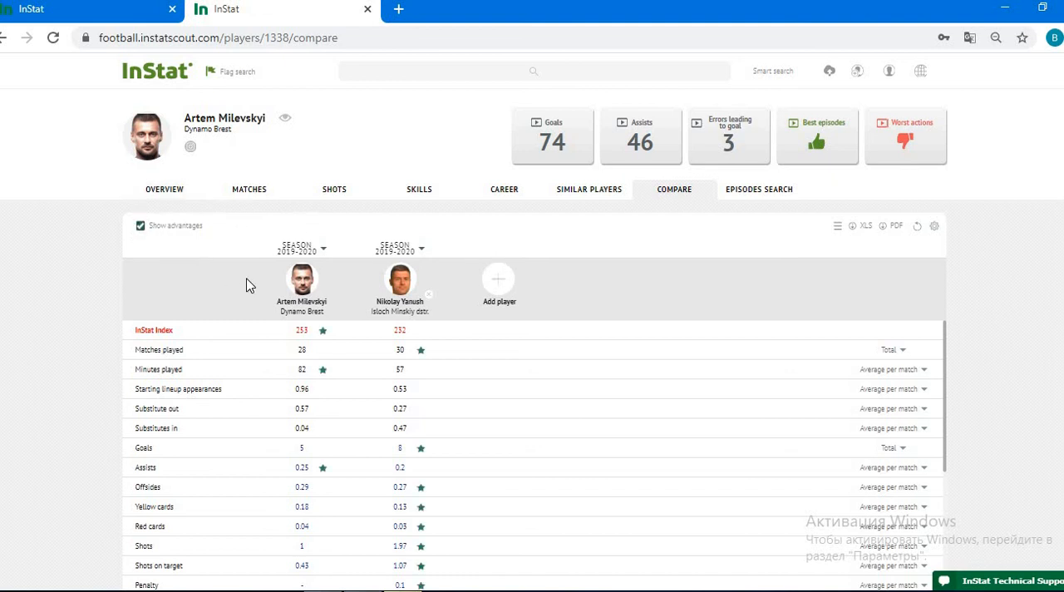
mouse_move(422, 262)
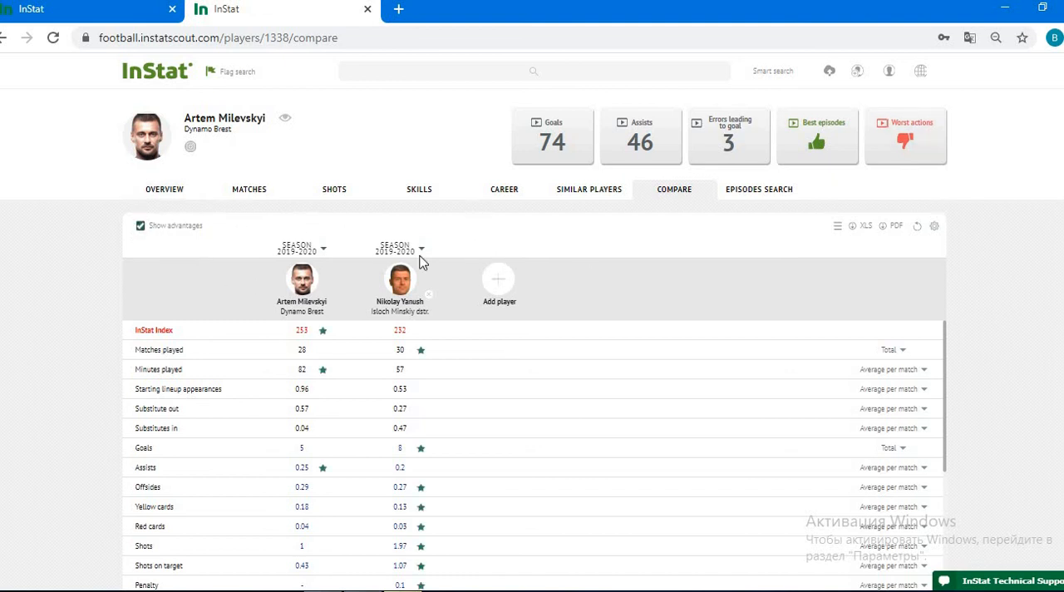
scroll("down", 3)
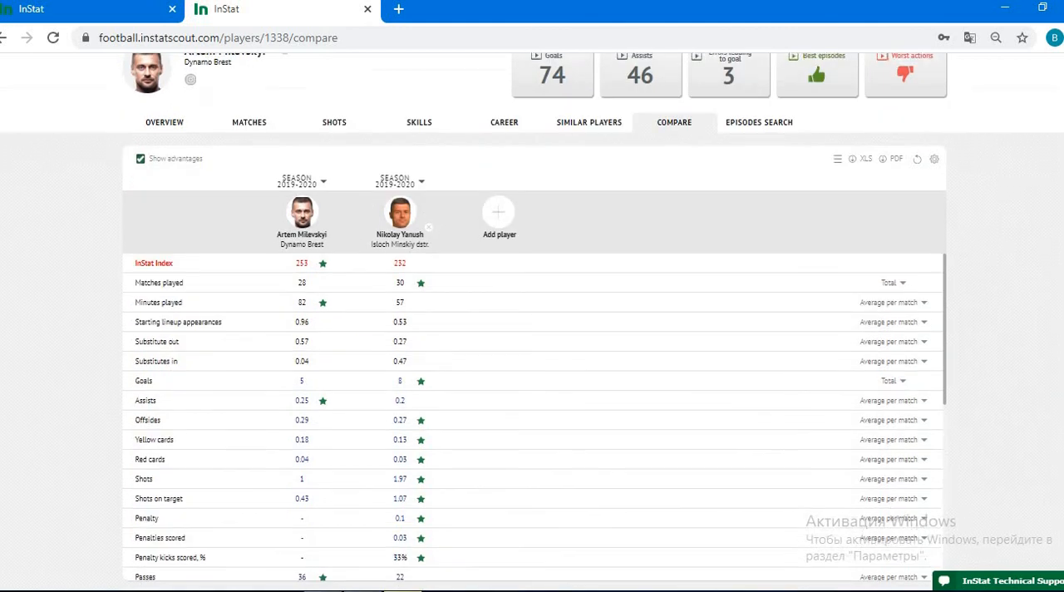